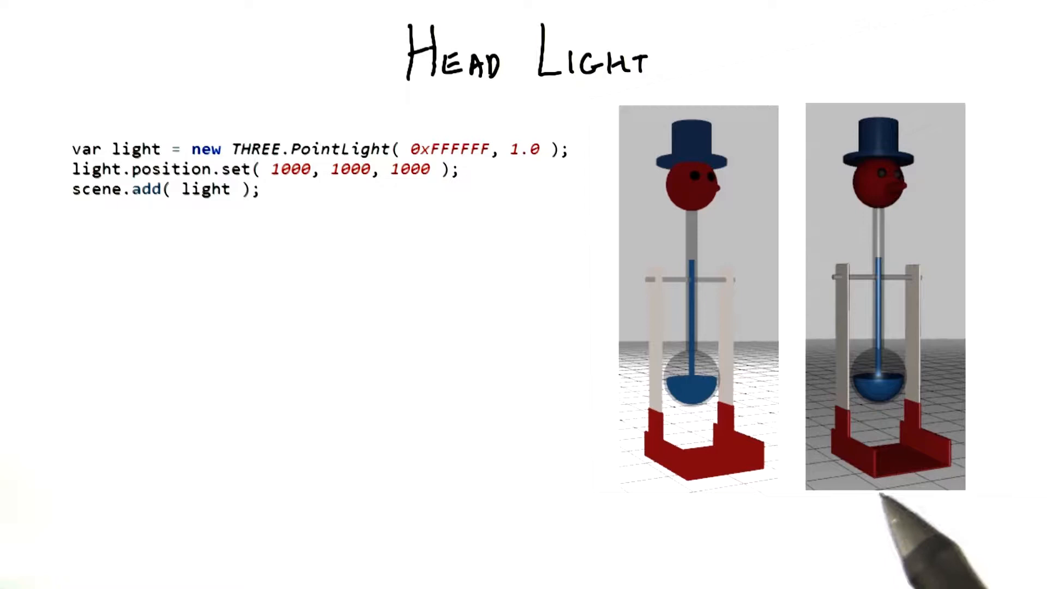
mouse_move(895, 521)
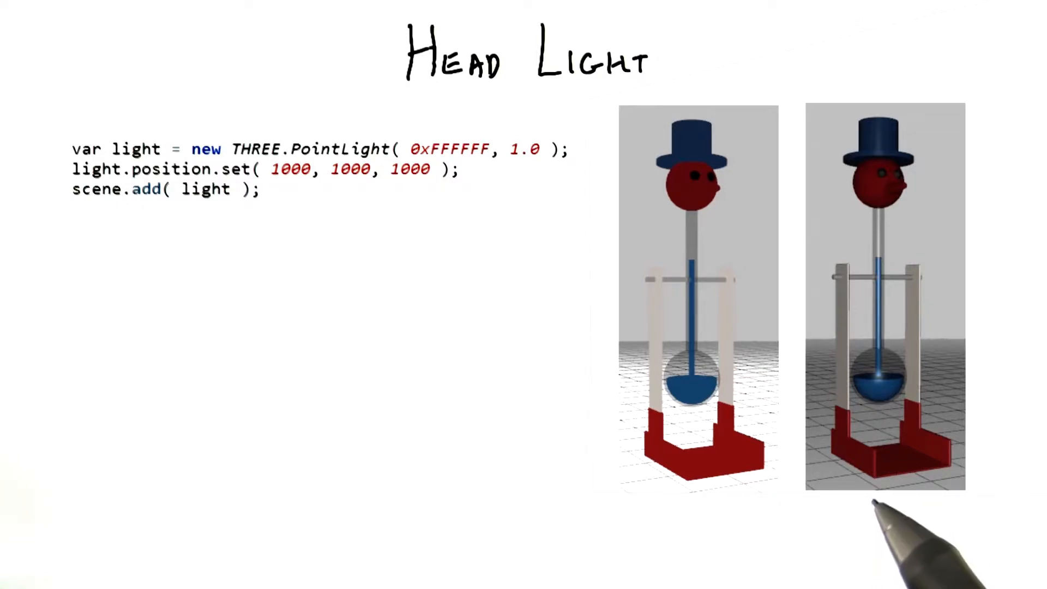
mouse_move(708, 521)
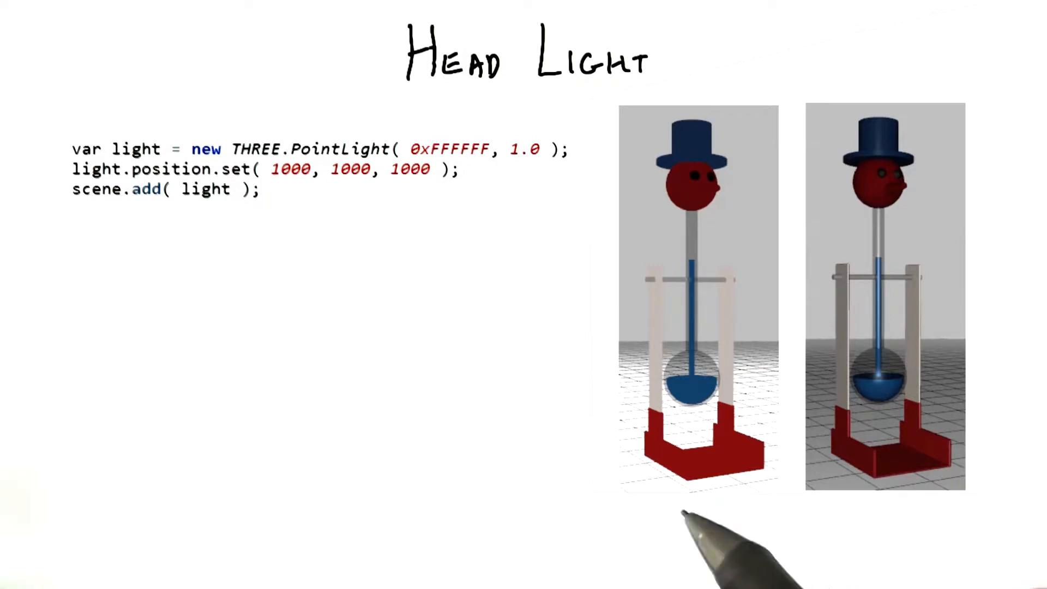
mouse_move(882, 535)
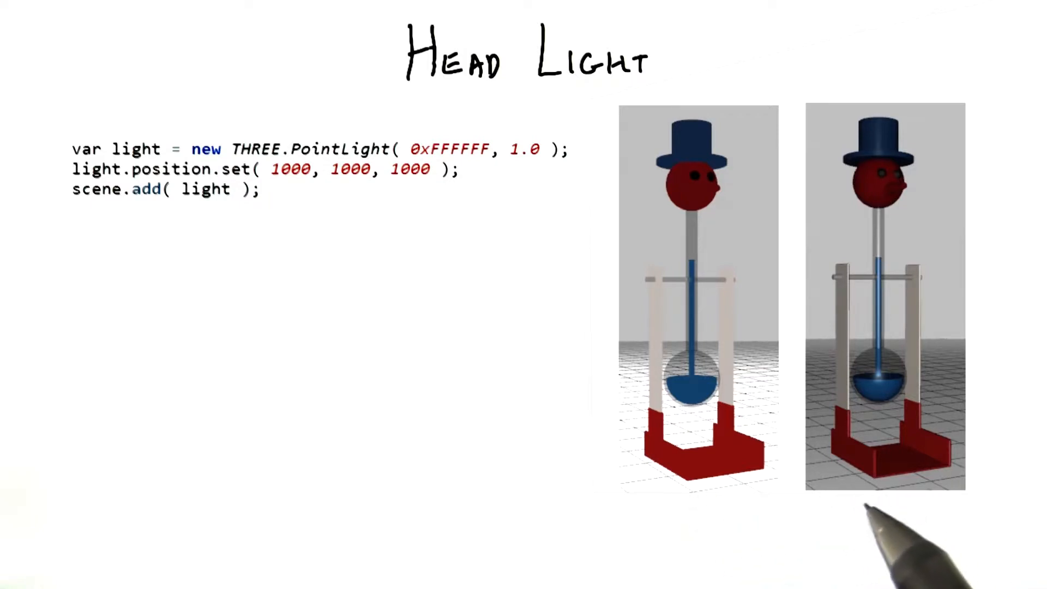
mouse_move(881, 521)
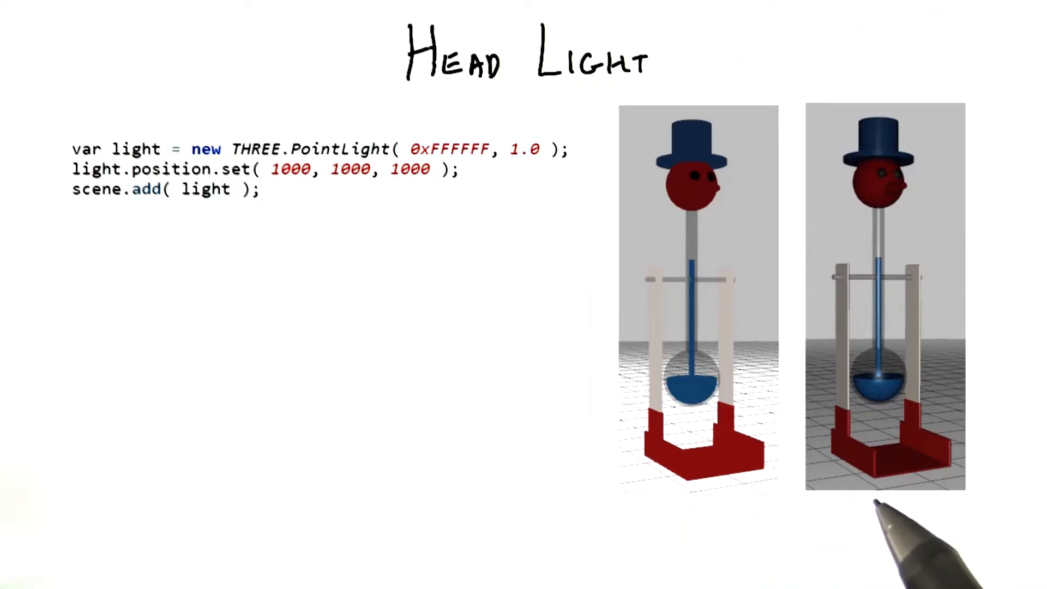
mouse_move(401, 507)
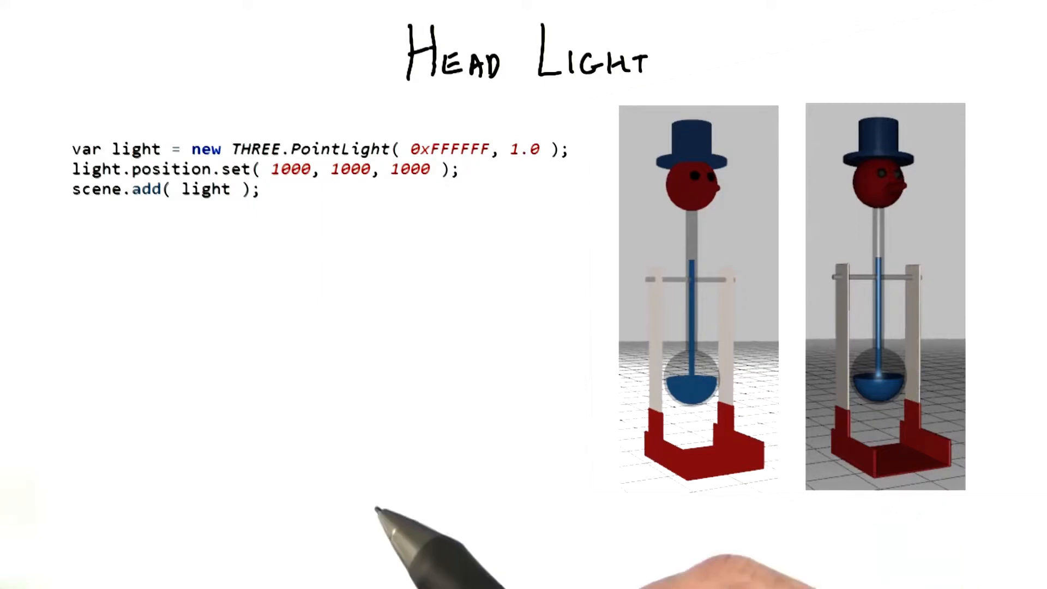